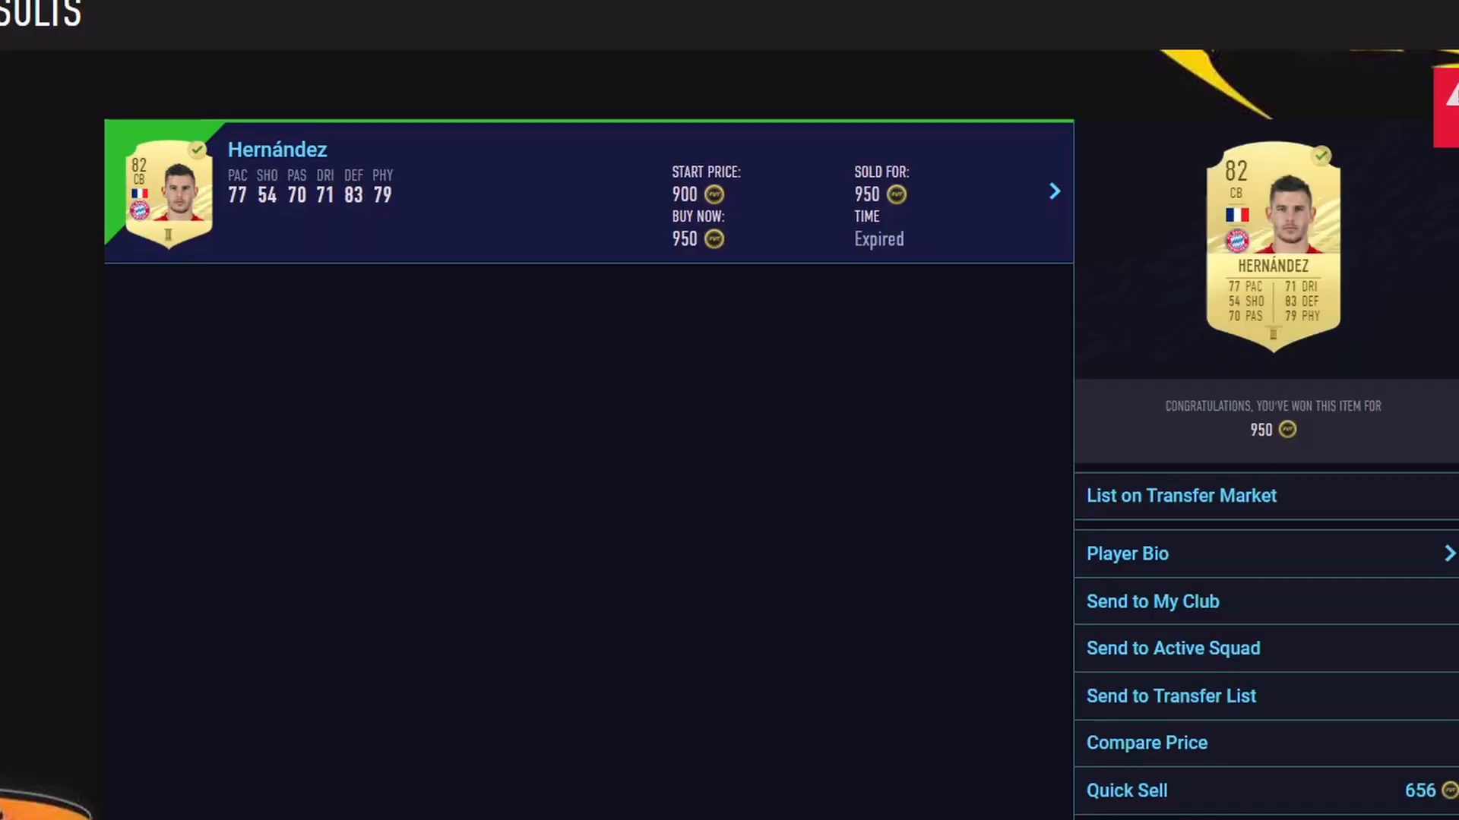
Scroll the Python 3.7.0 release page down to its Files download table.
left_click(1172, 648)
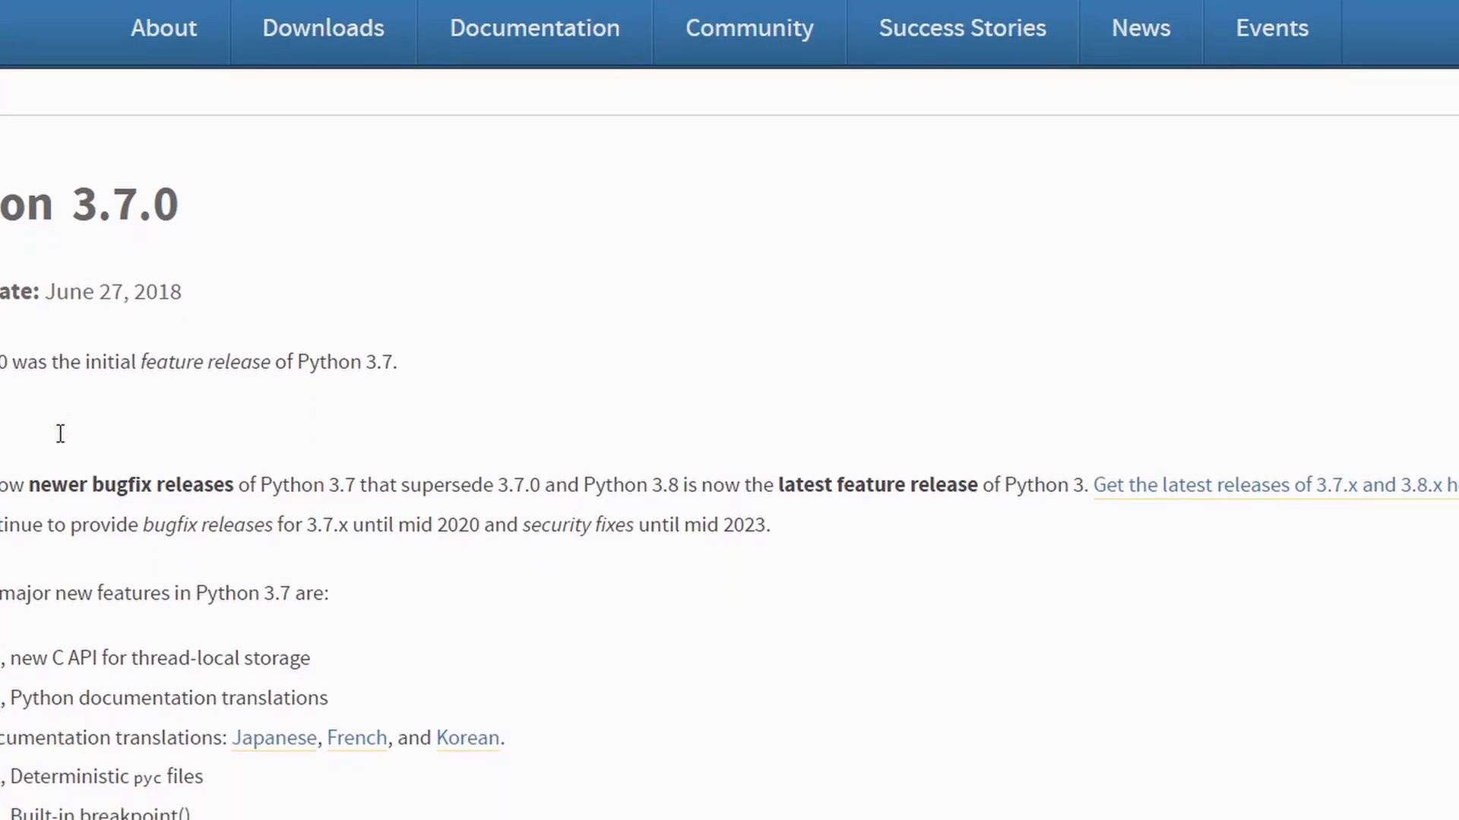
scroll("down", 3)
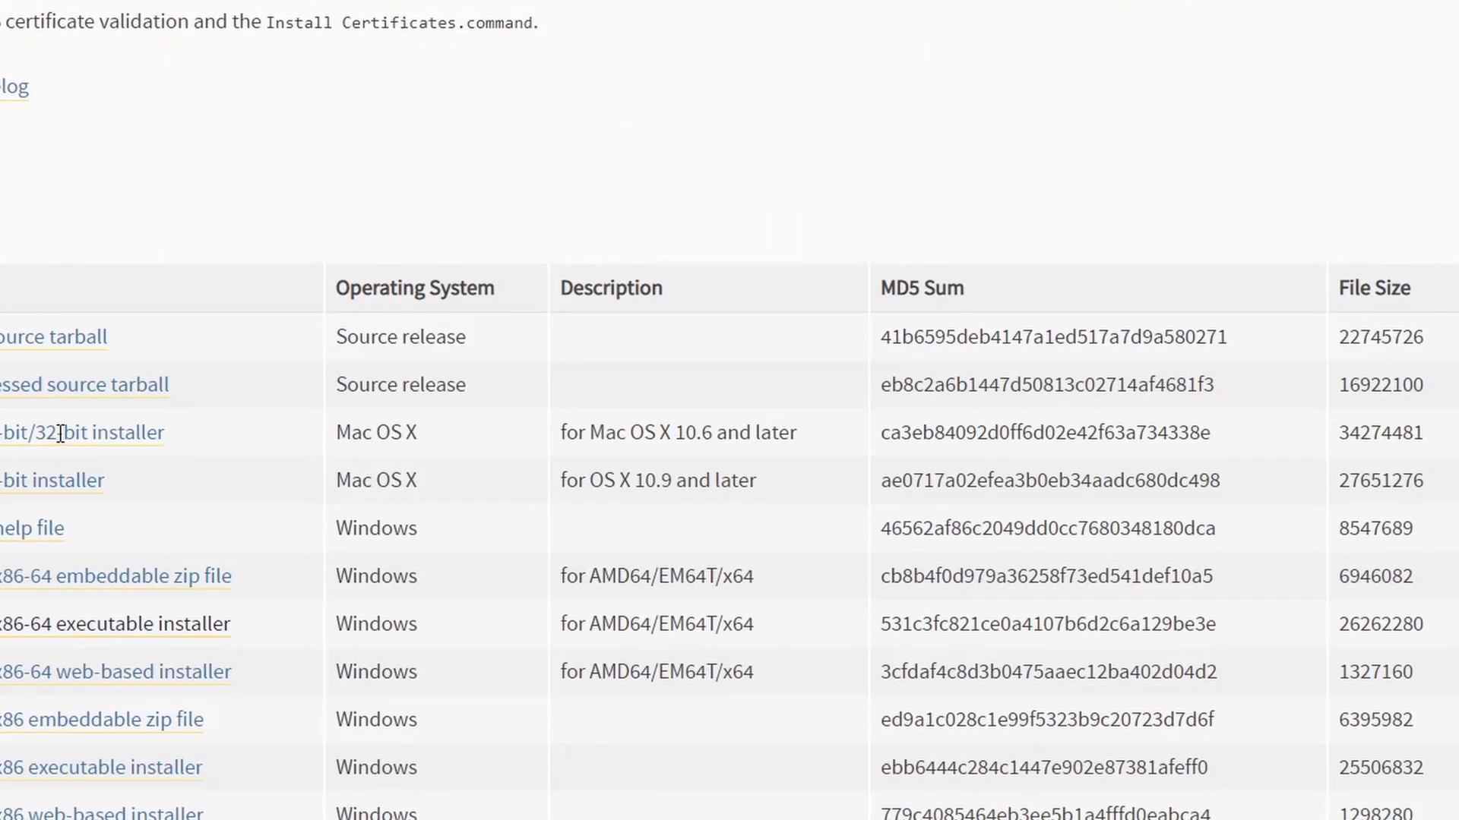
scroll("down", 3)
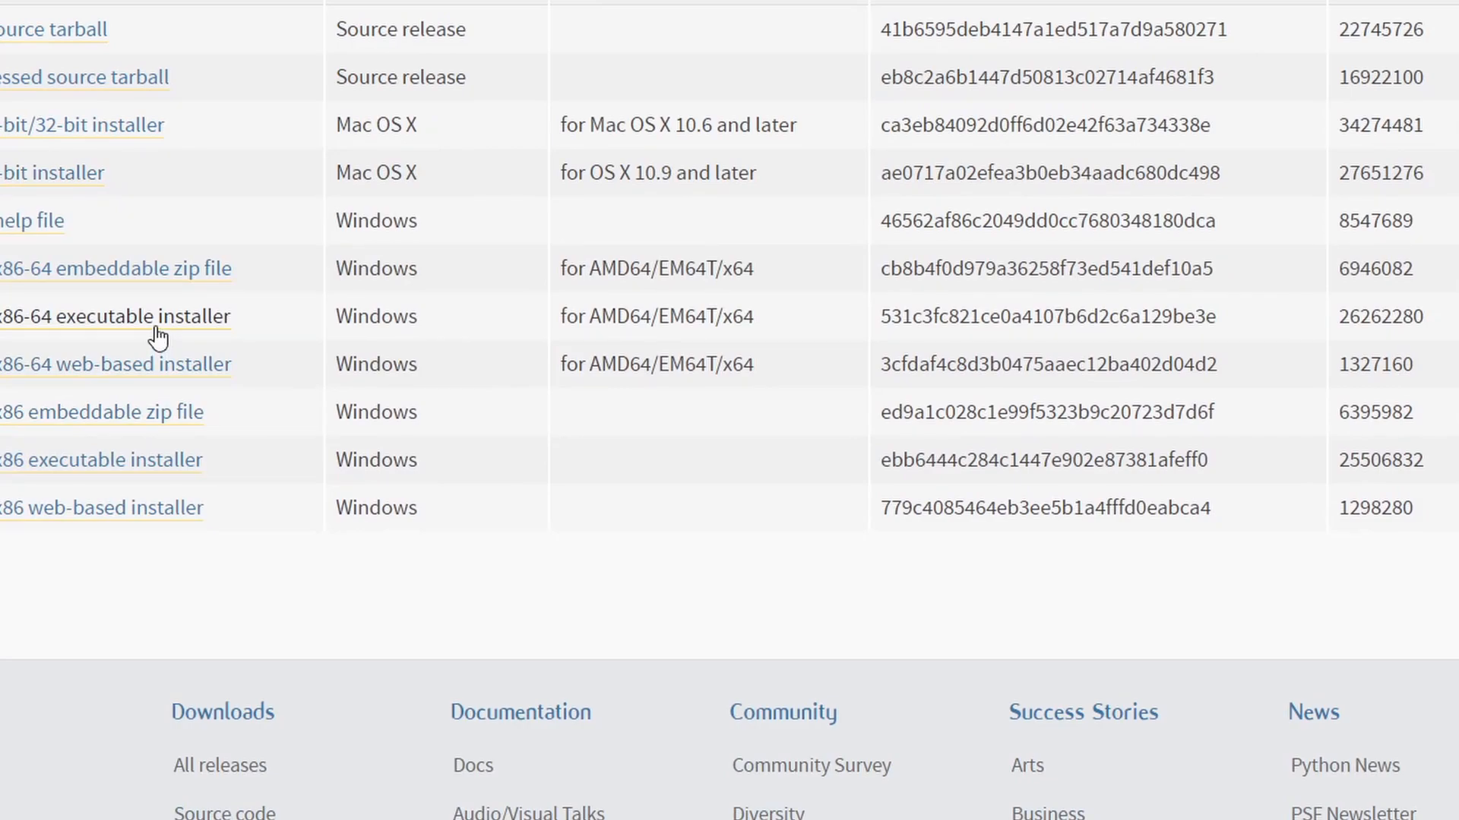
mouse_move(476, 283)
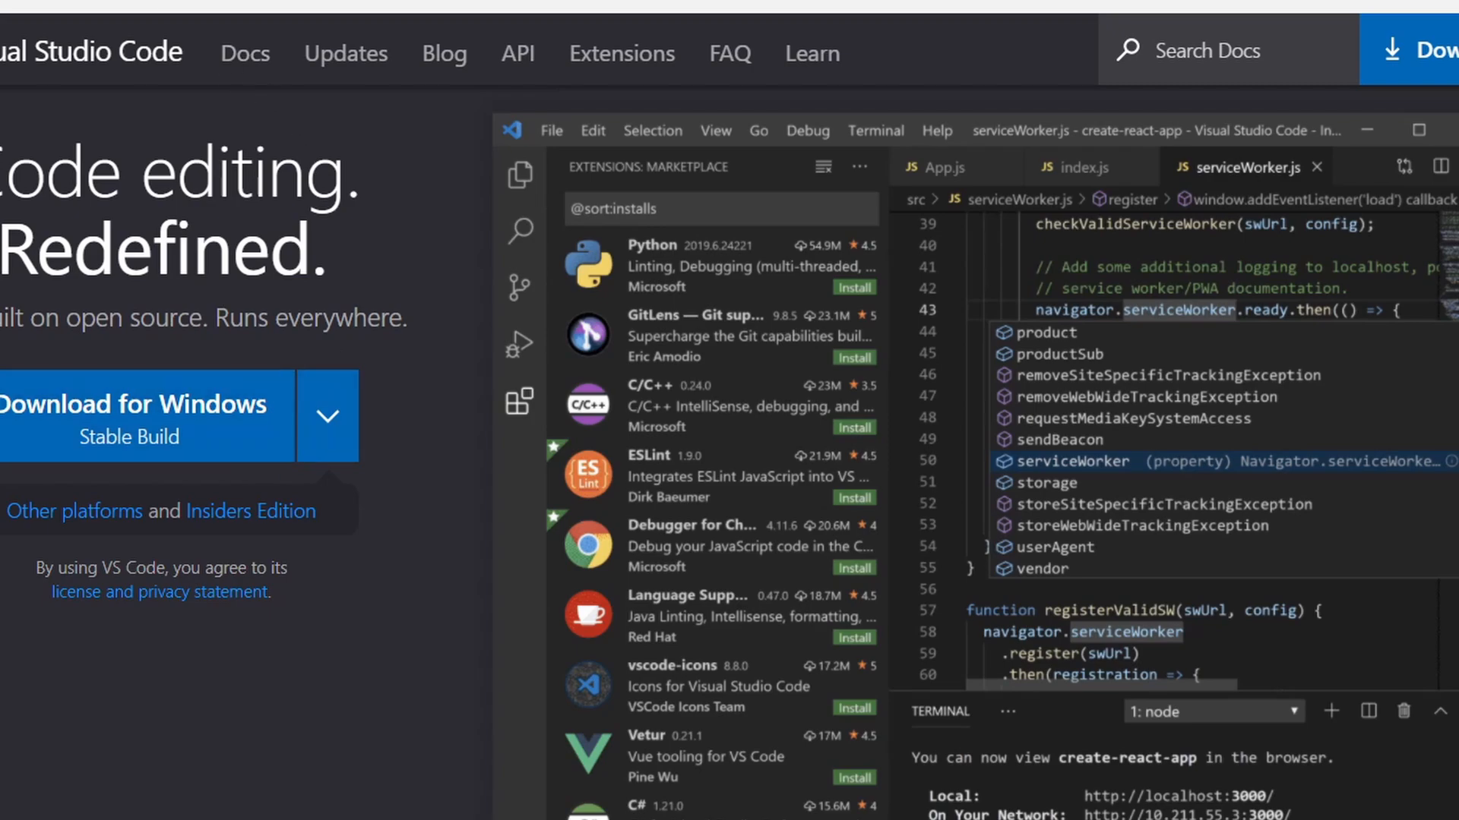
mouse_move(82, 51)
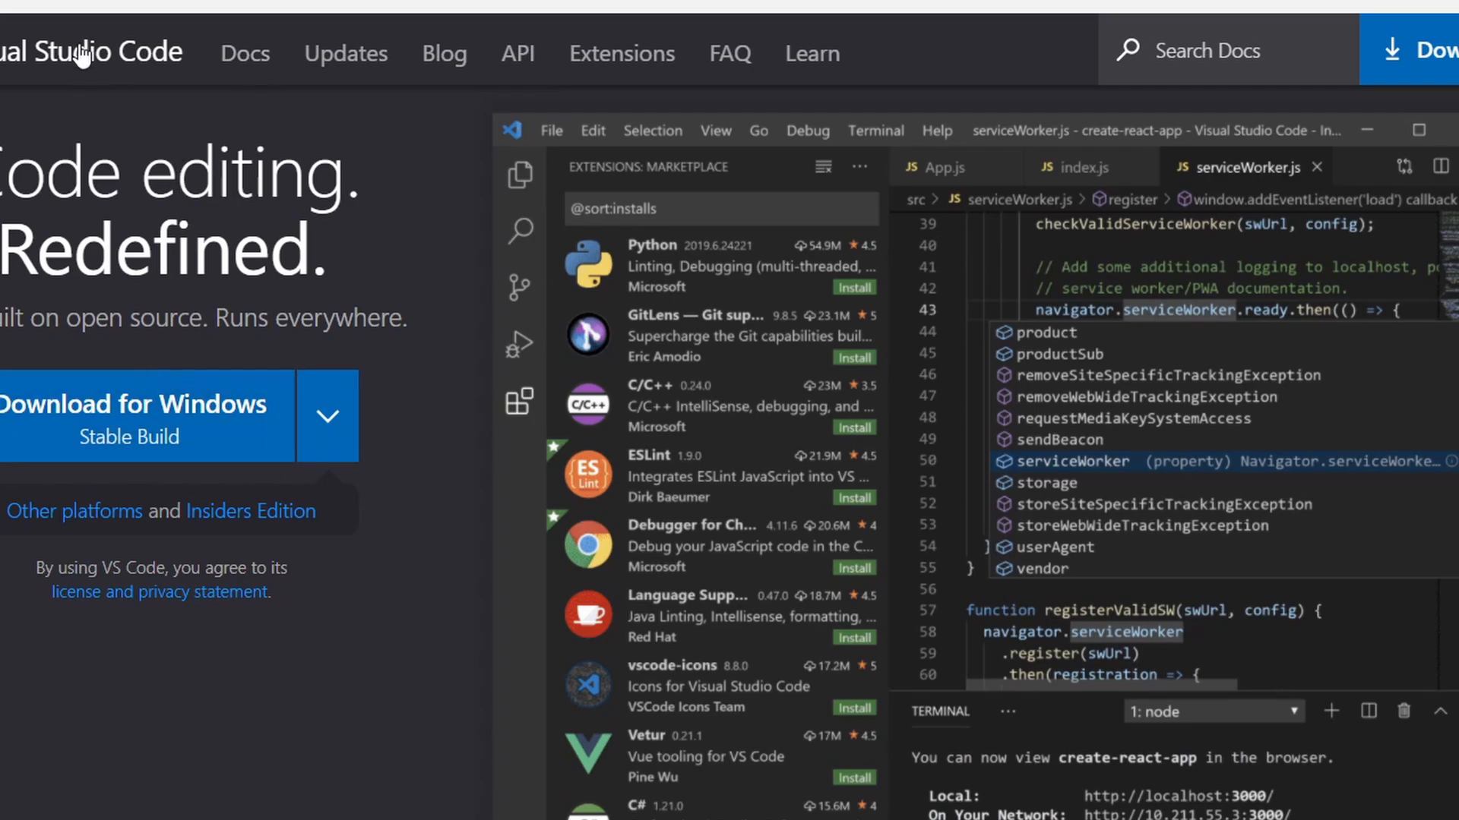
mouse_move(231, 378)
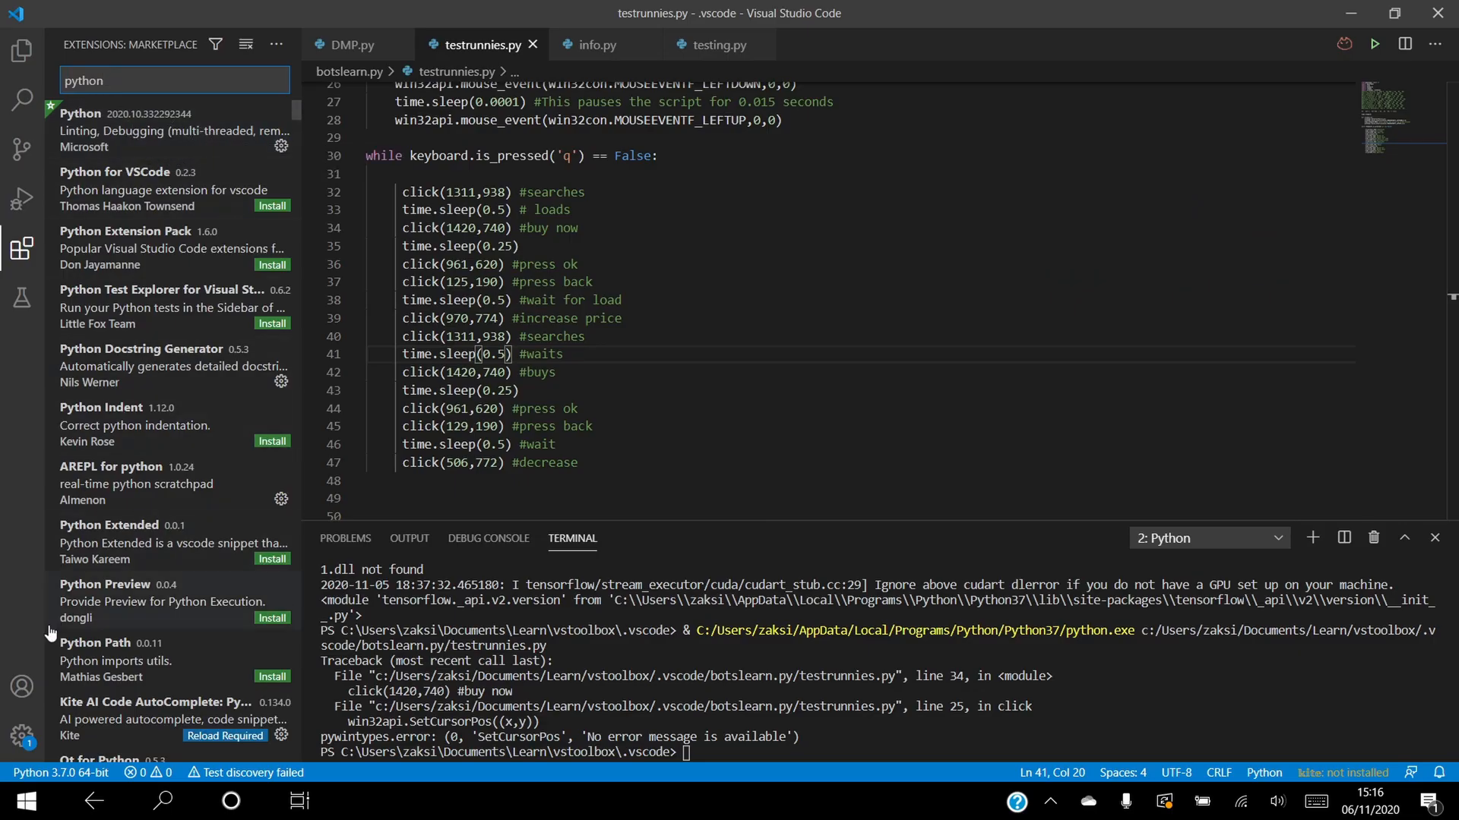
mouse_move(60, 772)
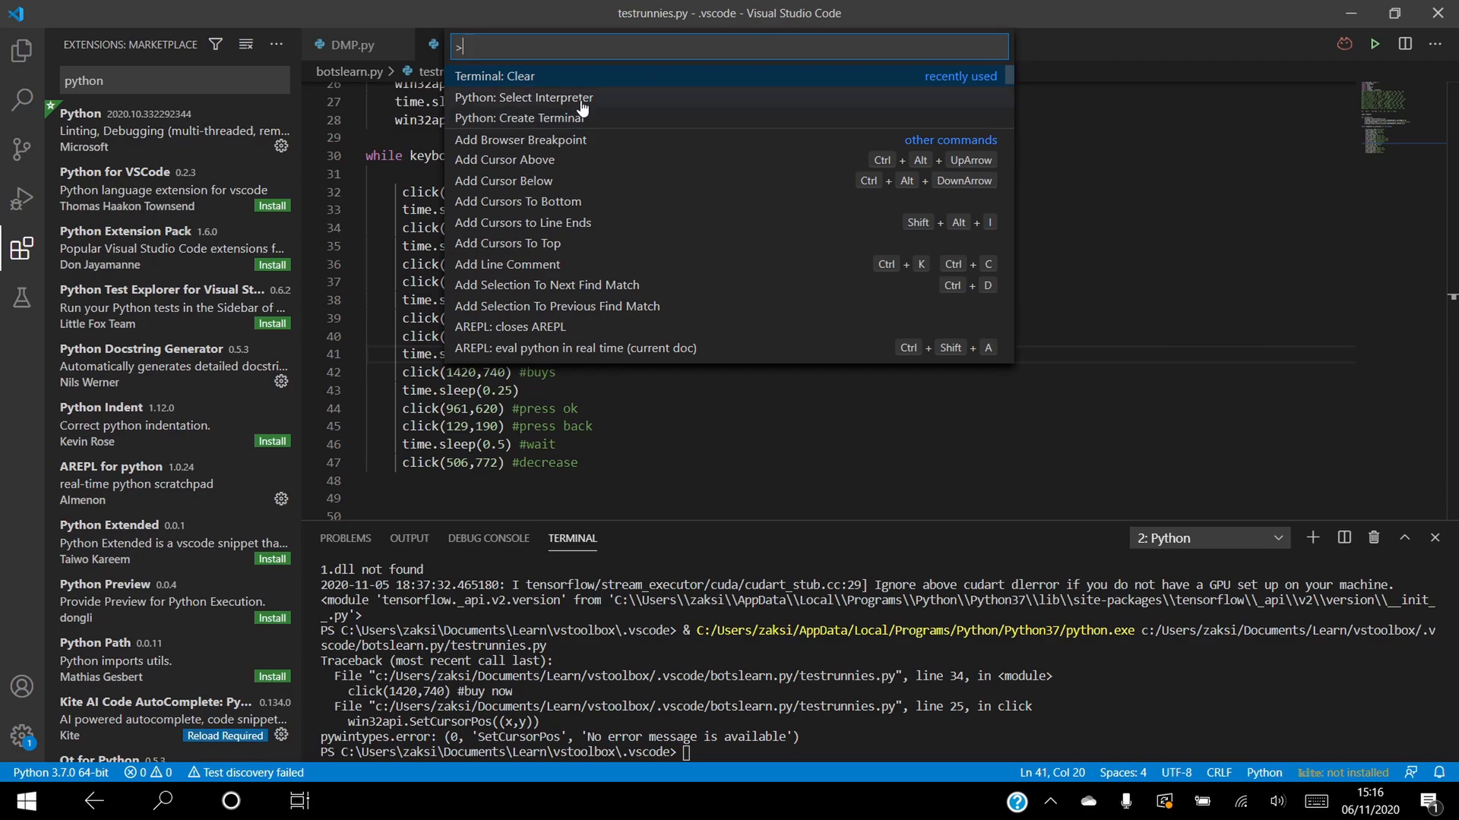
left_click(522, 97)
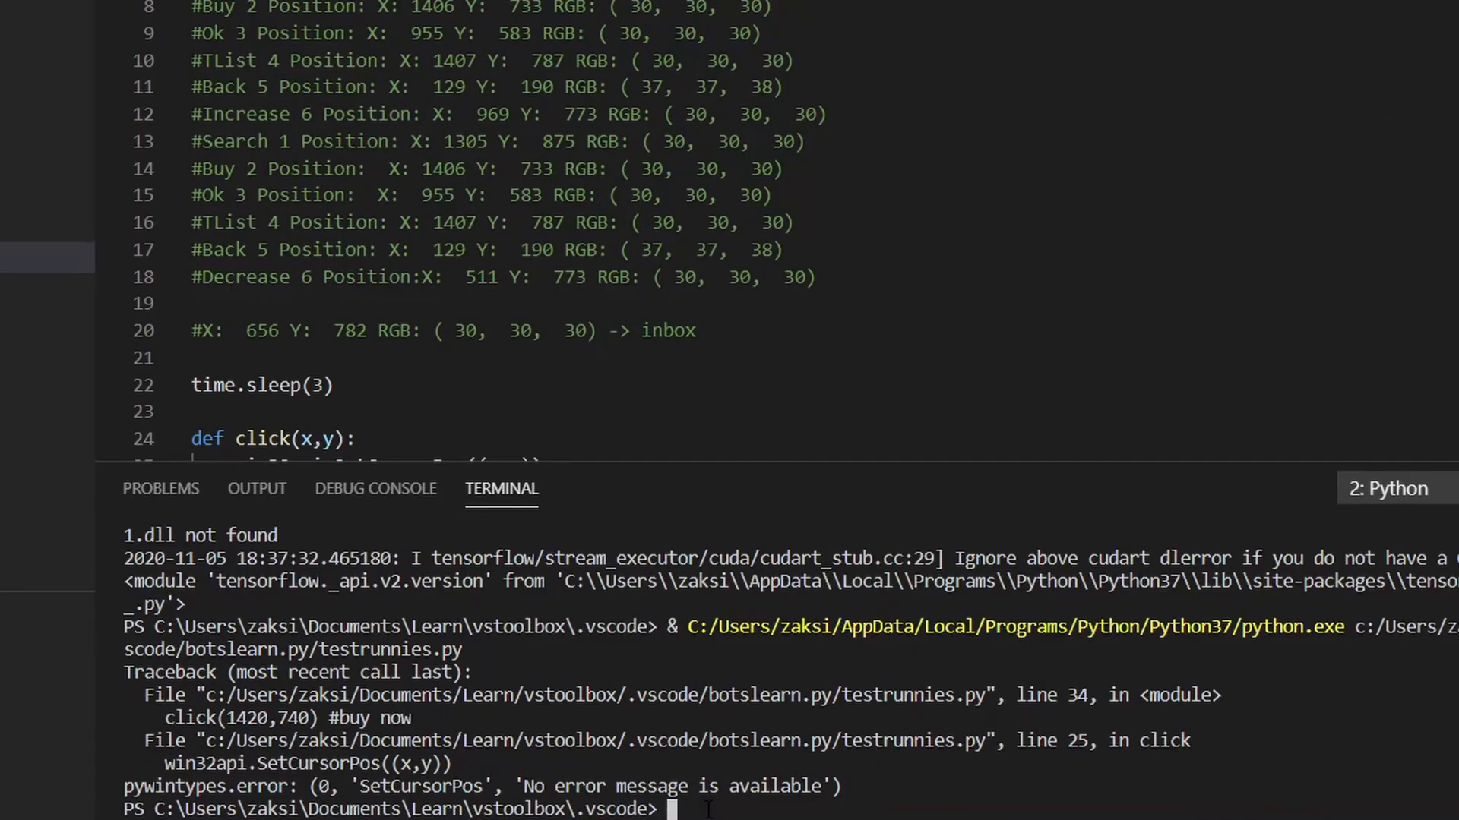
Type 'pip instal' in the VS Code terminal.
type("pip instal")
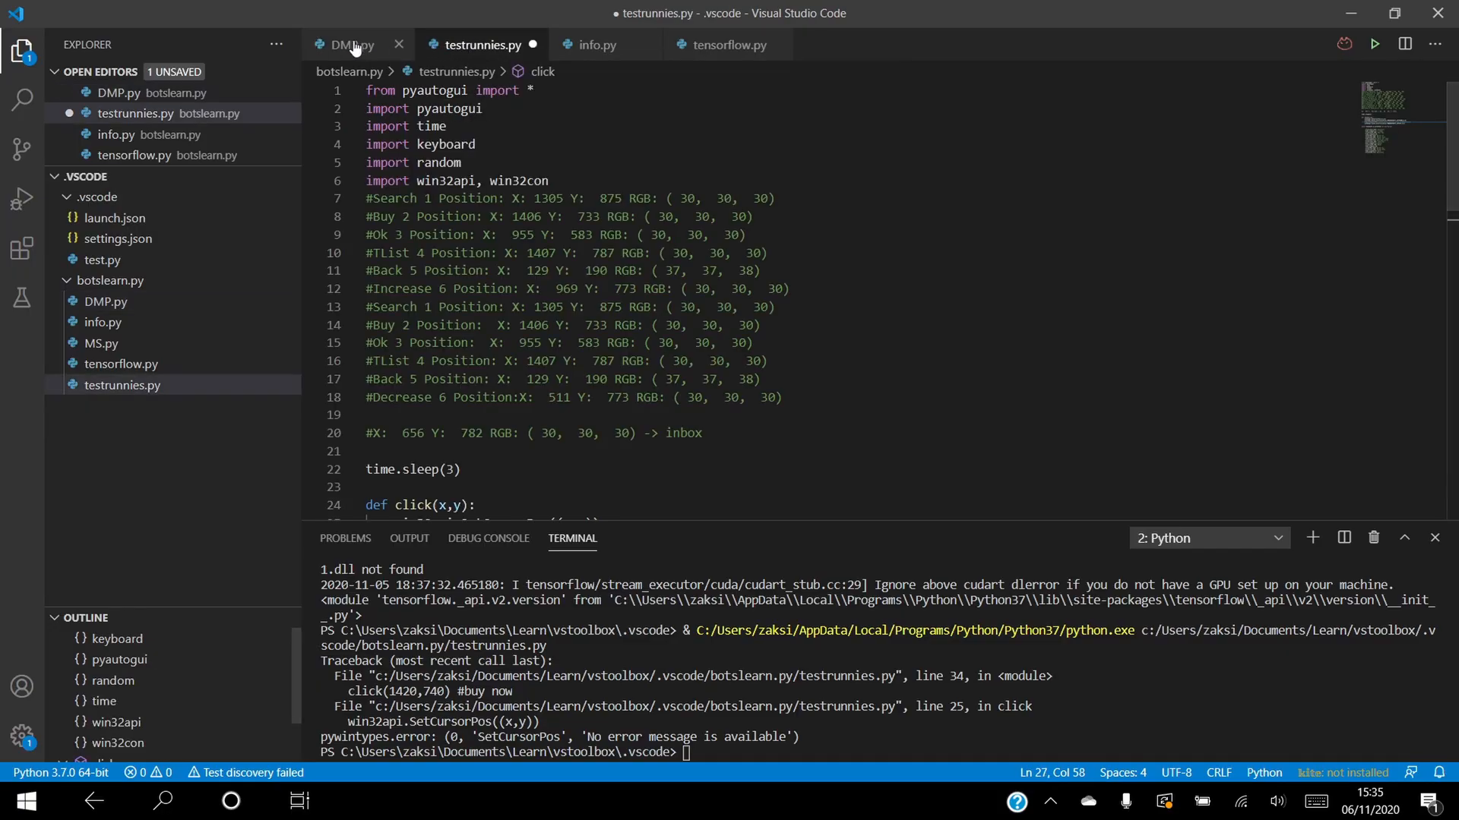
Run DMP.py to print live mouse coordinates and RGB values.
left_click(351, 45)
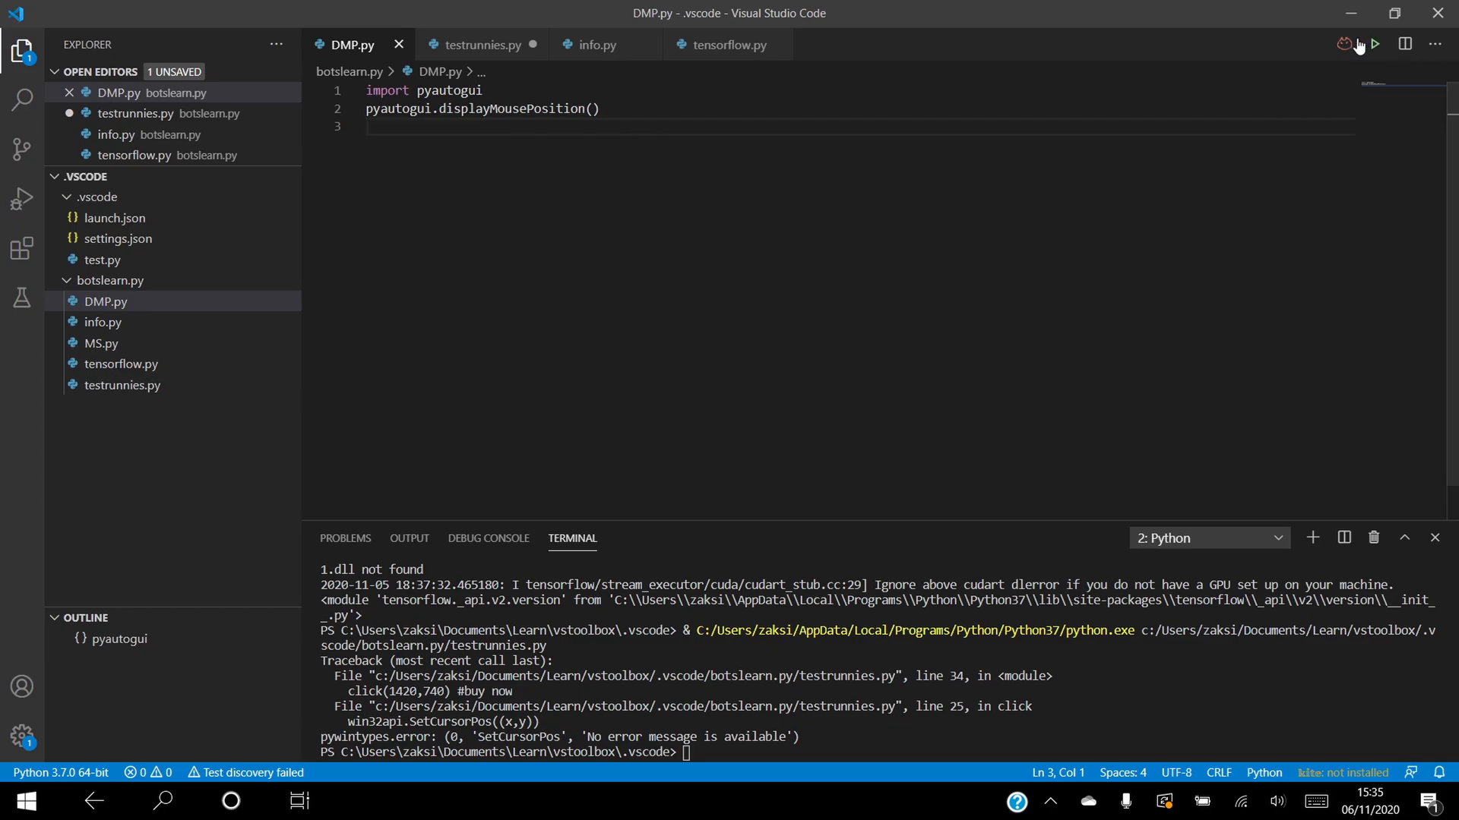
left_click(1375, 44)
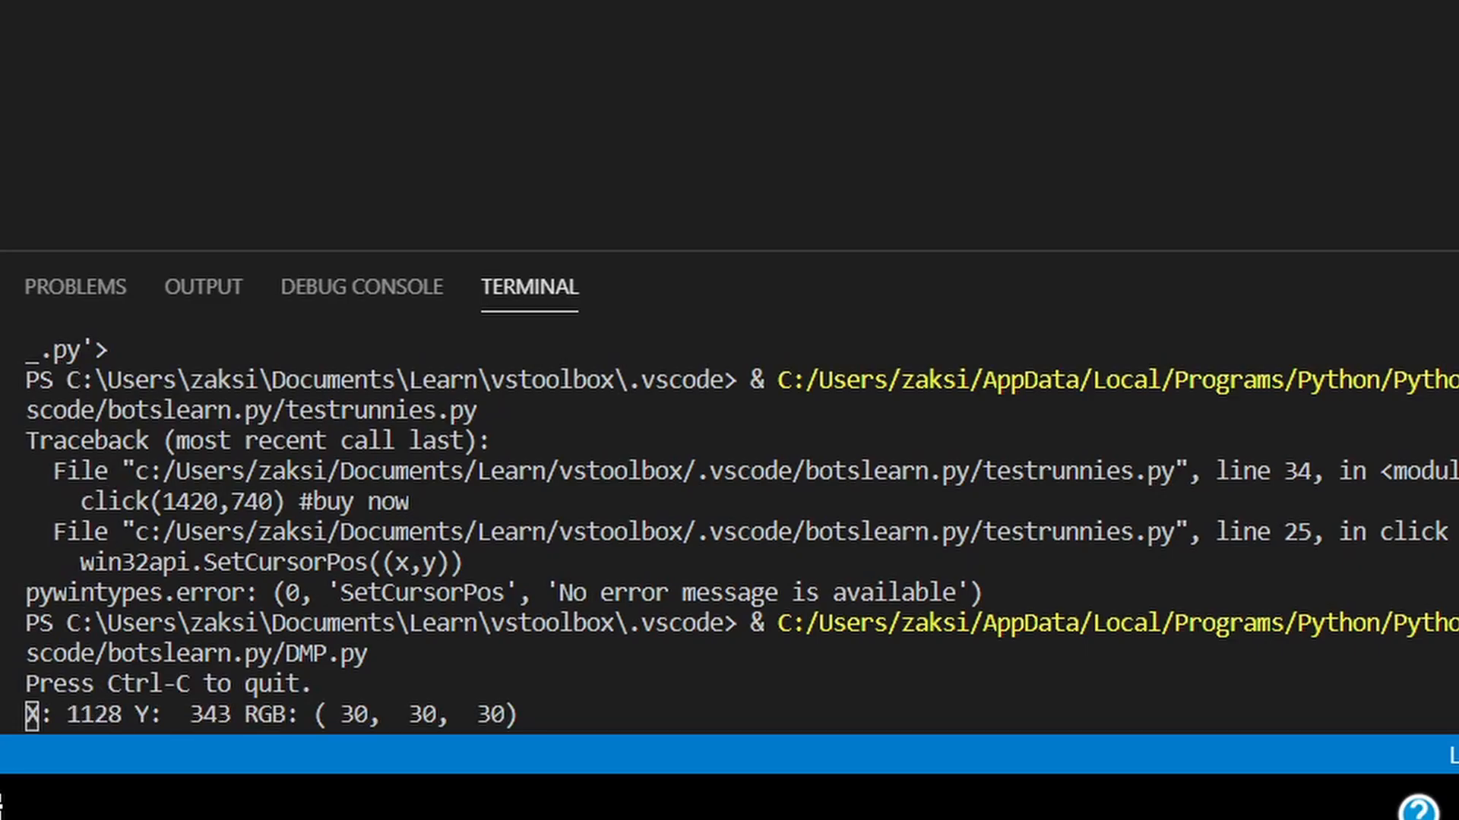
mouse_move(866, 339)
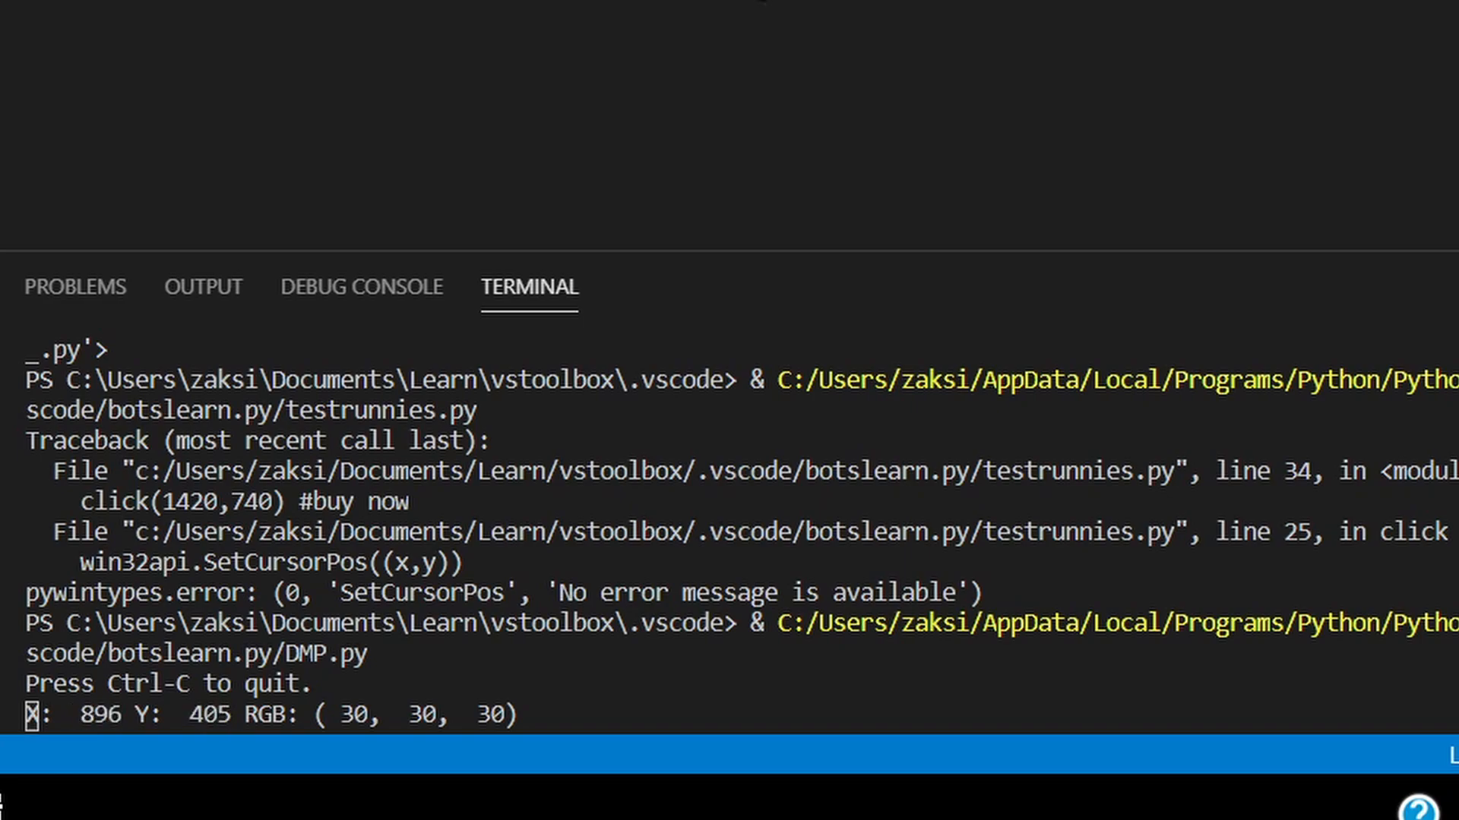
mouse_move(1111, 370)
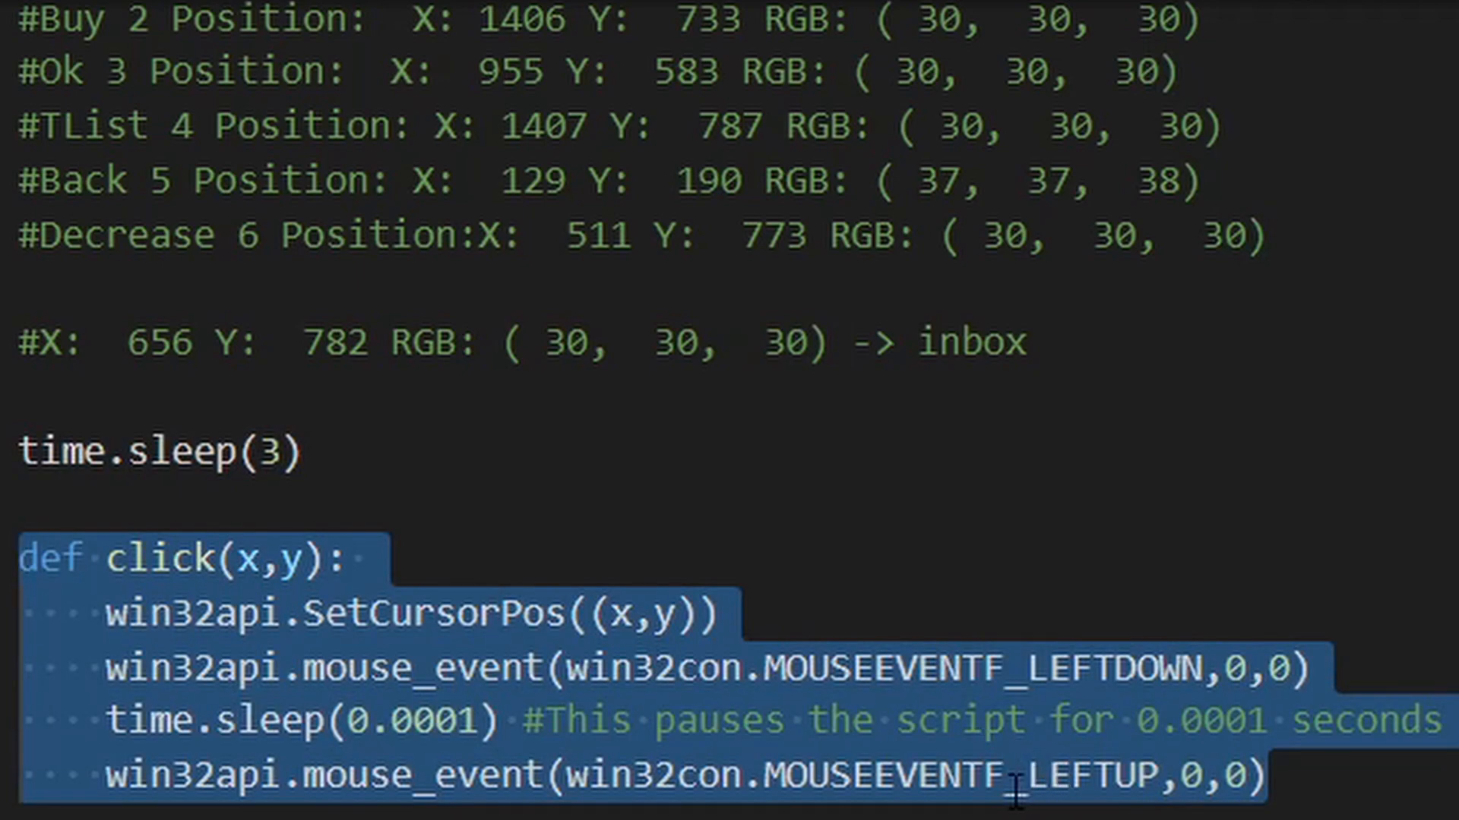
mouse_move(1428, 786)
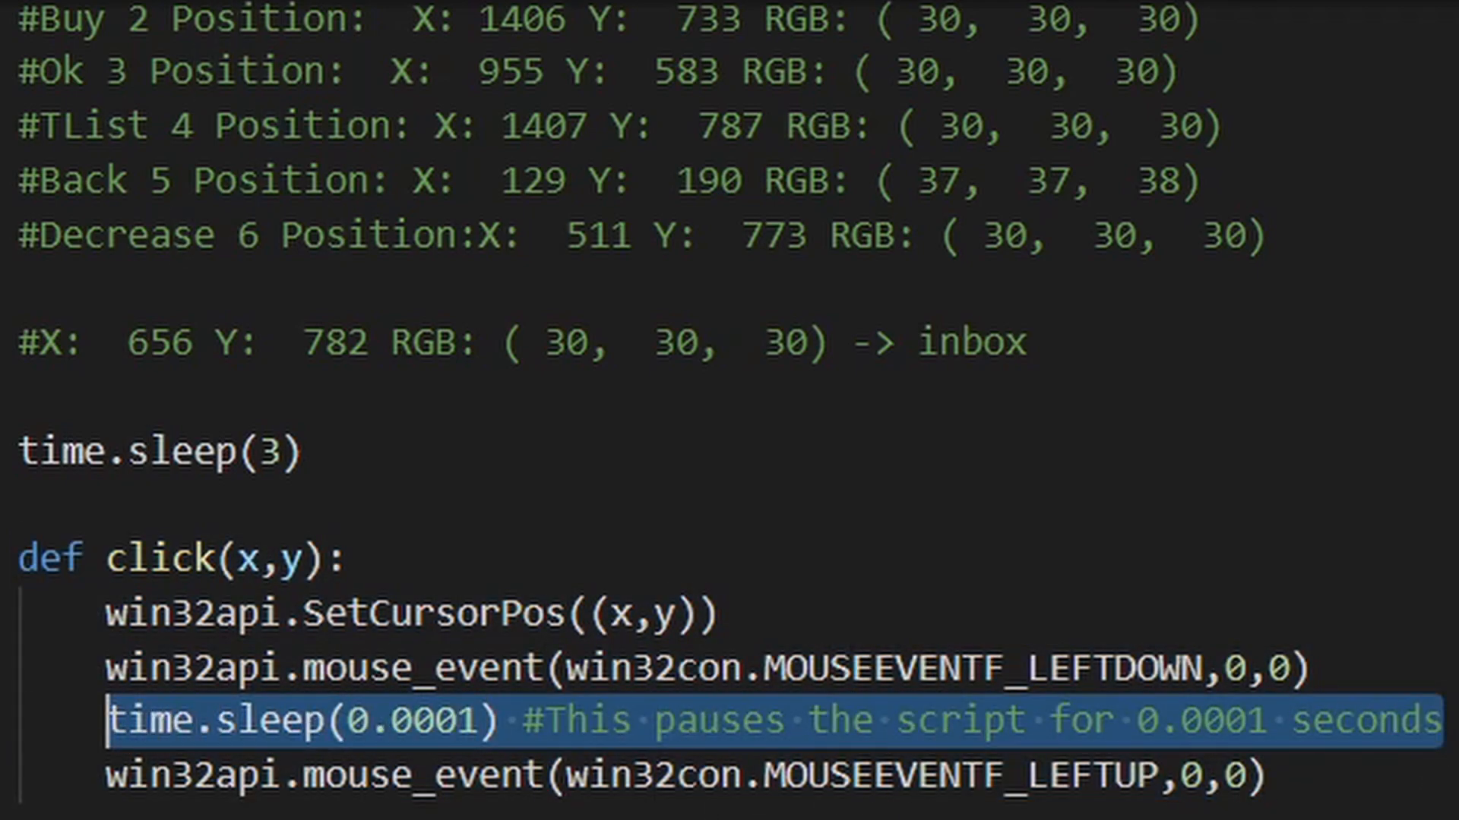
Scroll through the click() function in testrunnies.py.
scroll("down", 3)
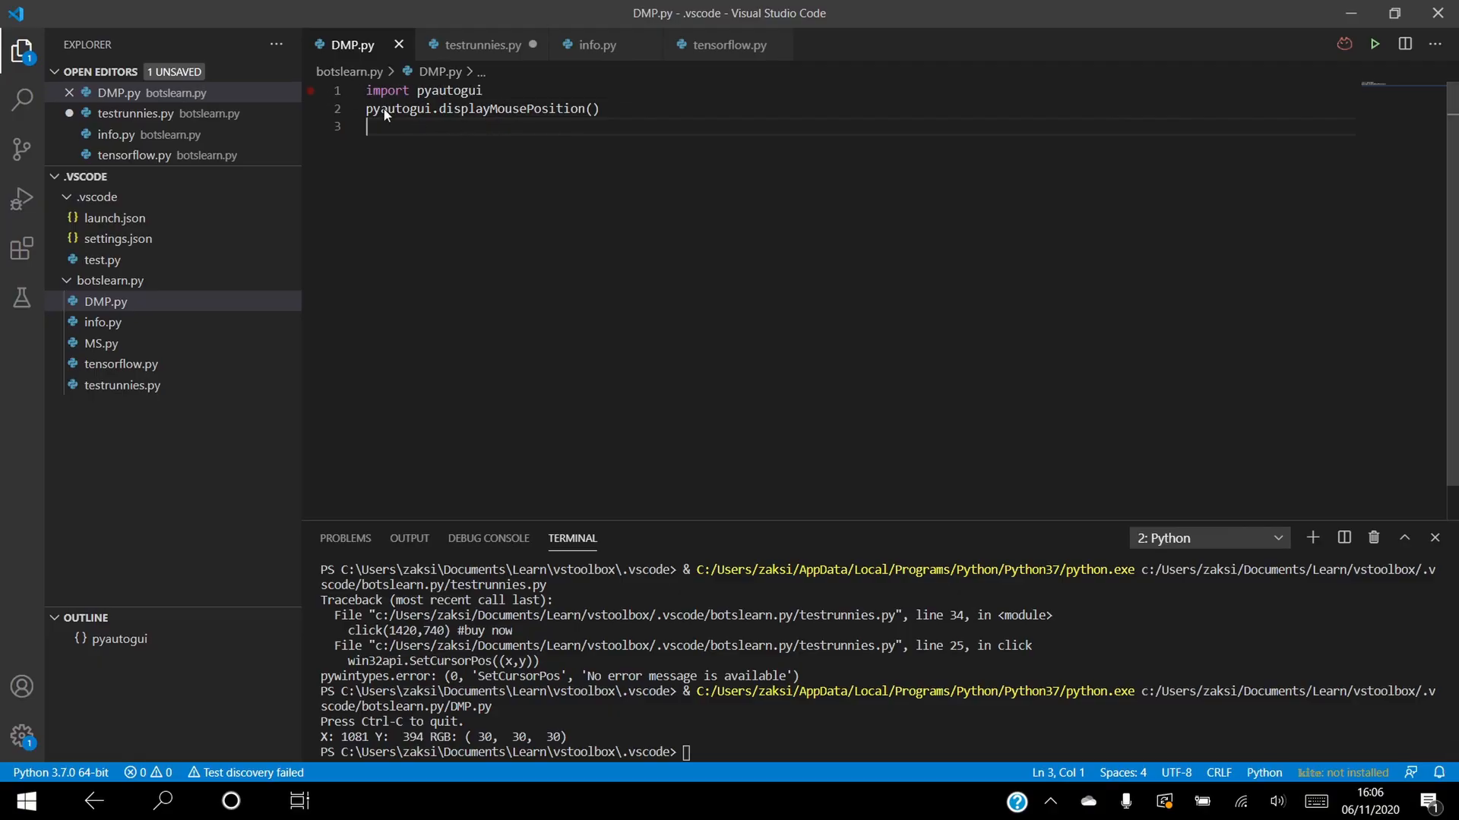
Return to testrunnies.py and select the TList coordinate line among the position notes.
left_click(483, 45)
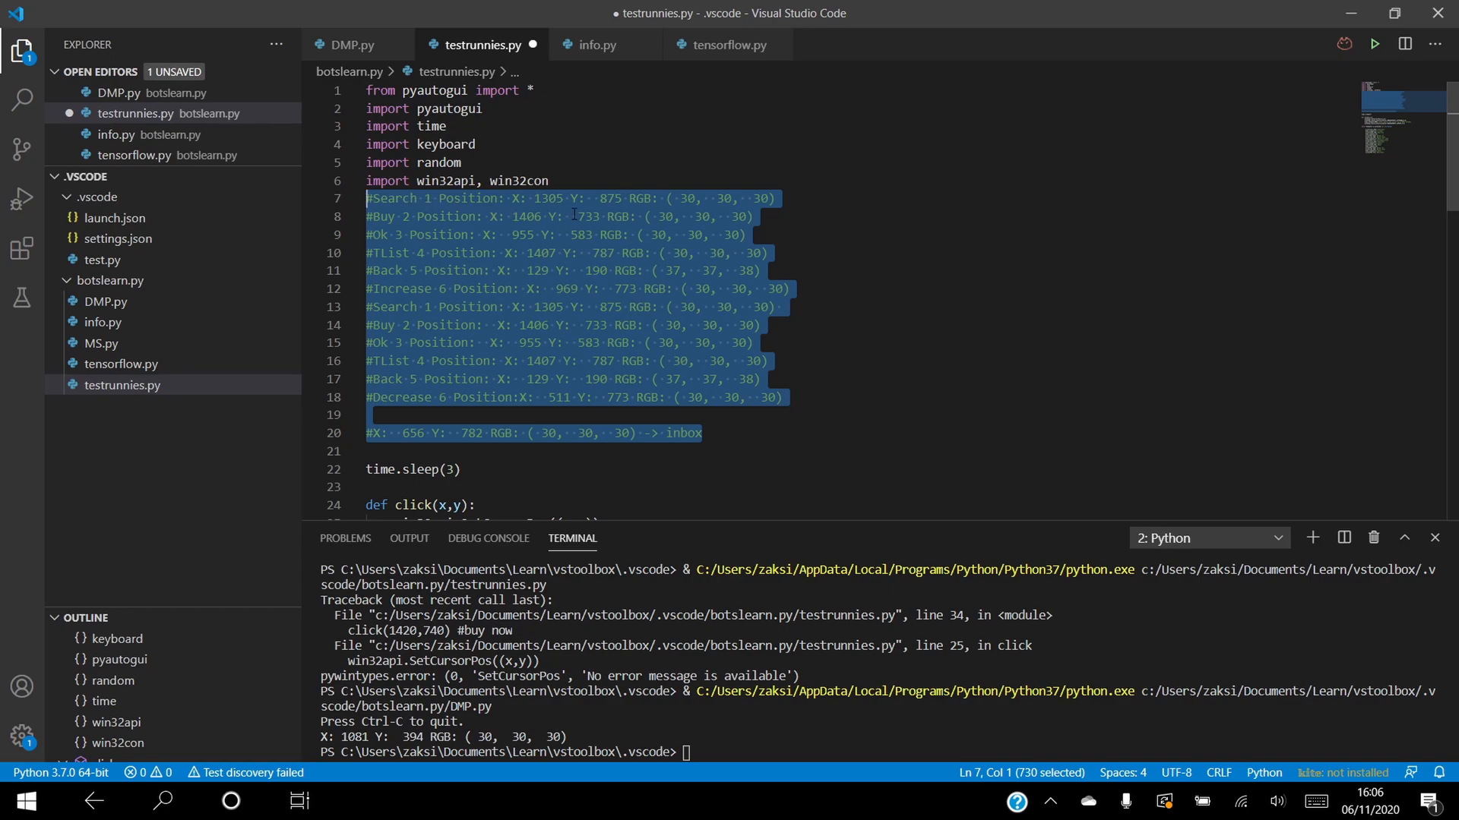
left_click(766, 252)
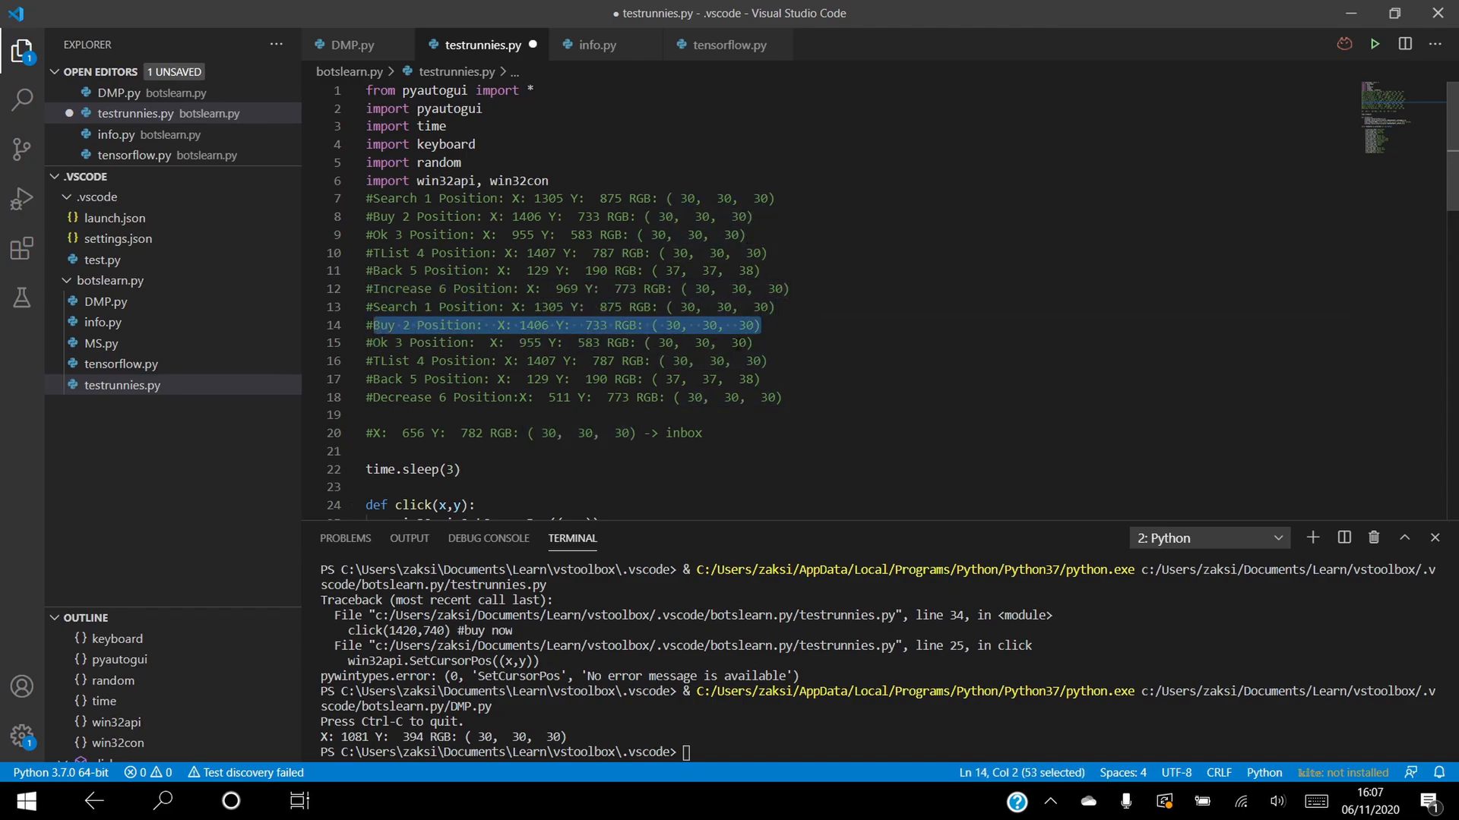
left_click(754, 361)
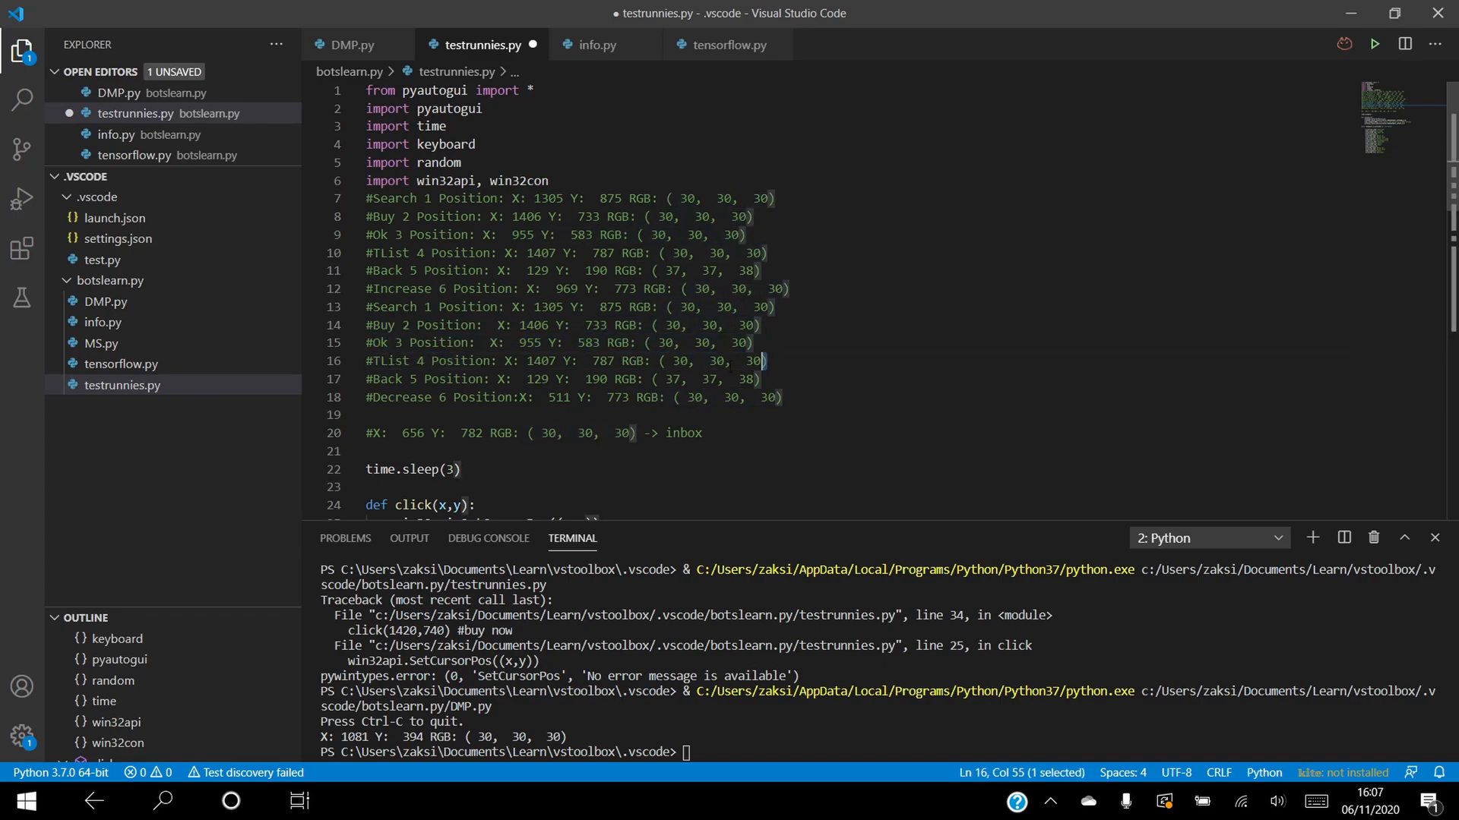
left_click_drag(602, 378, 759, 378)
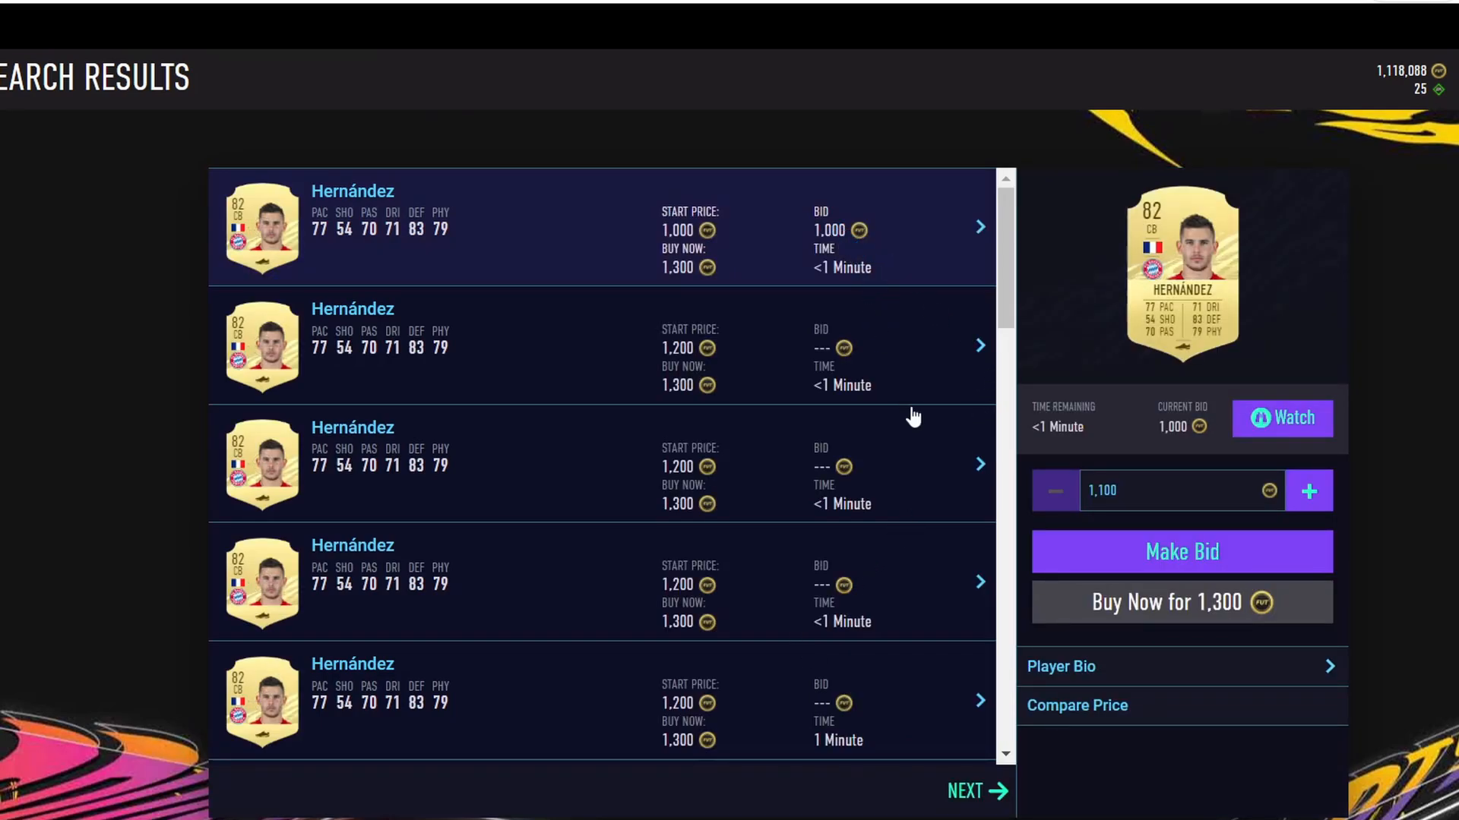
Buy the Hernández card for 1,300 coins, confirm, and lower the minimum bid.
left_click(1181, 601)
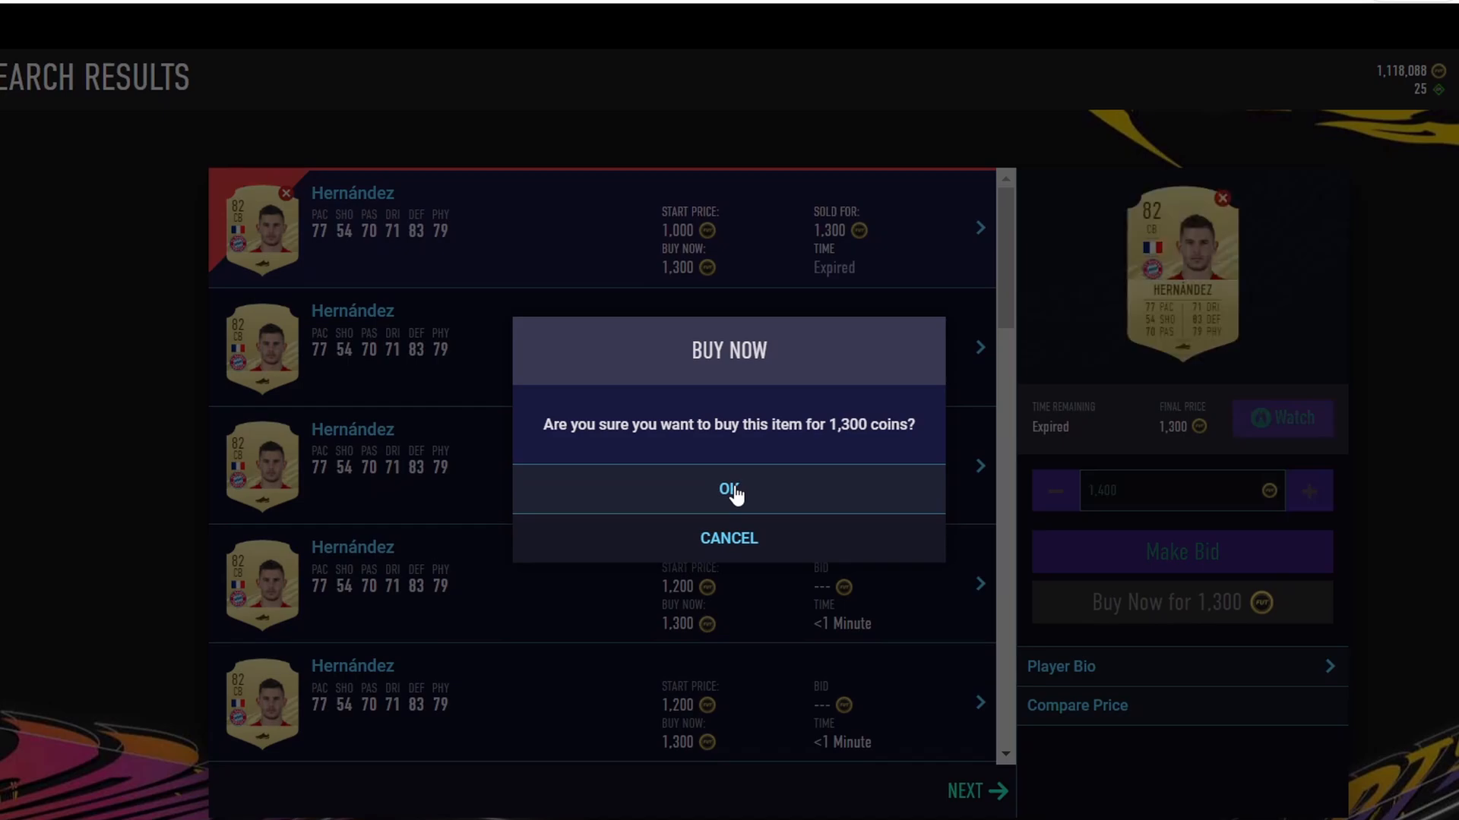
left_click(728, 489)
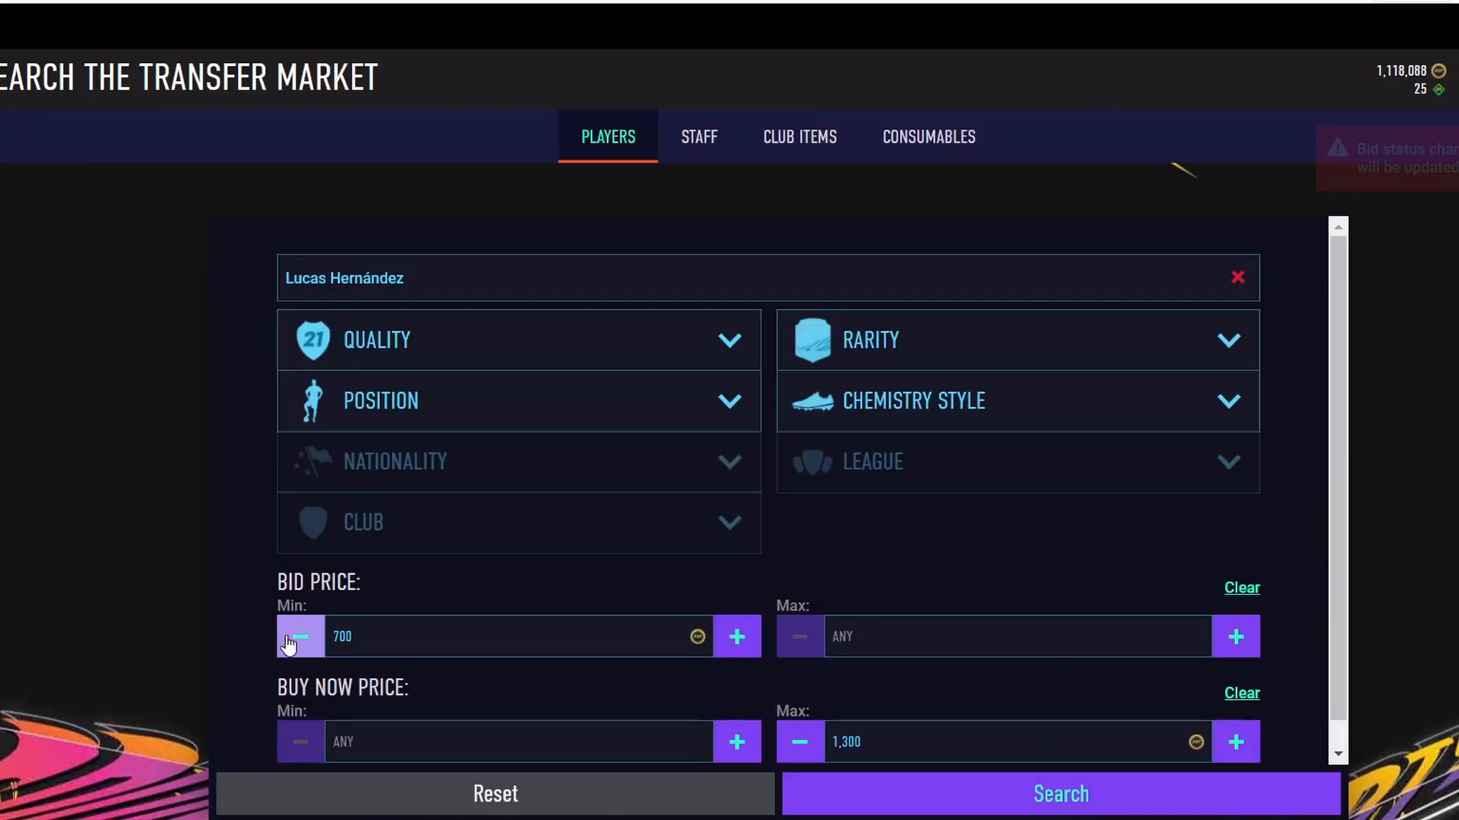
left_click(1059, 793)
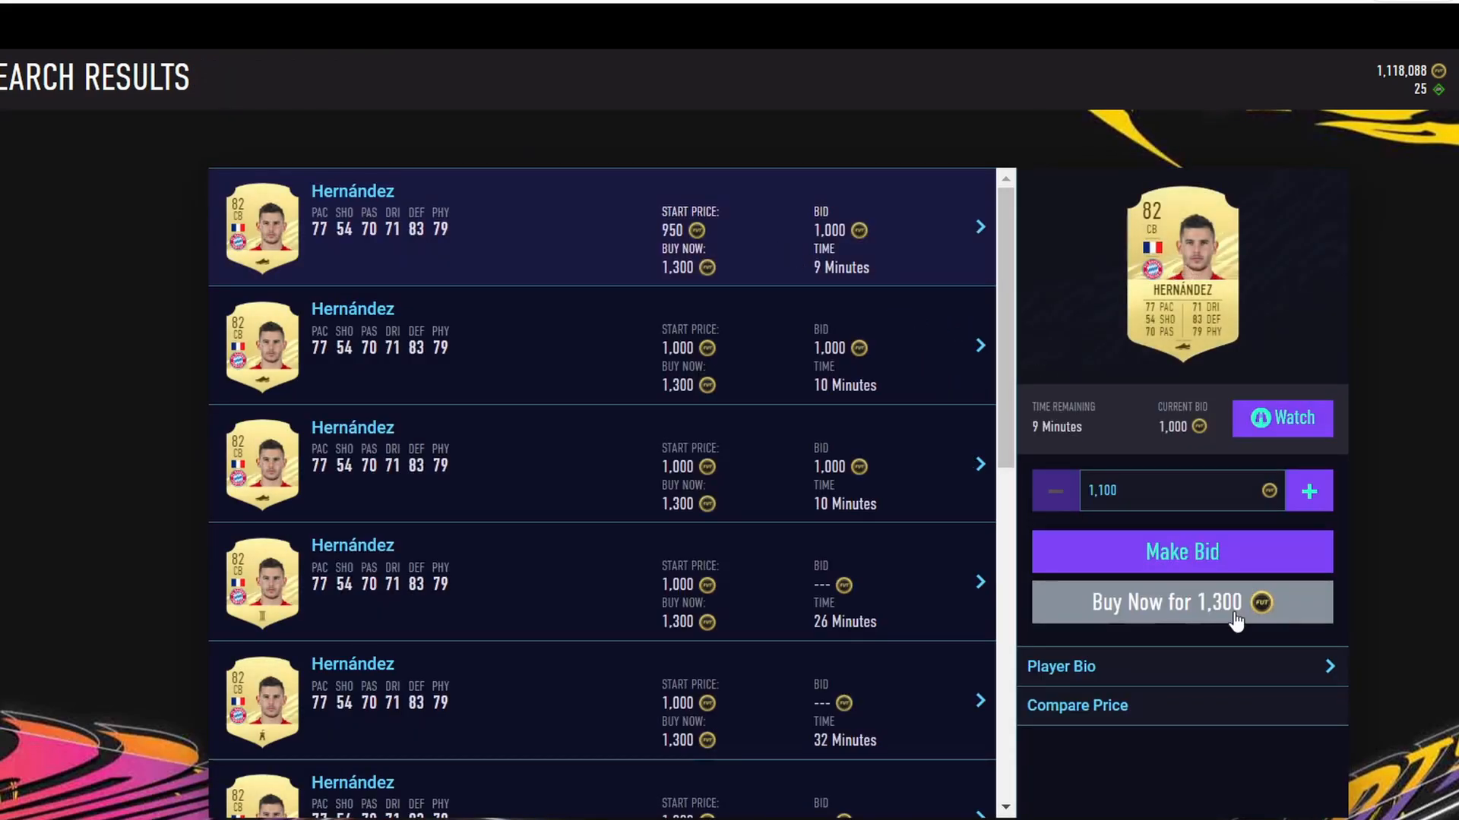
Buy Hernández for 1,300 coins again, confirm, and raise the minimum bid.
left_click(1180, 602)
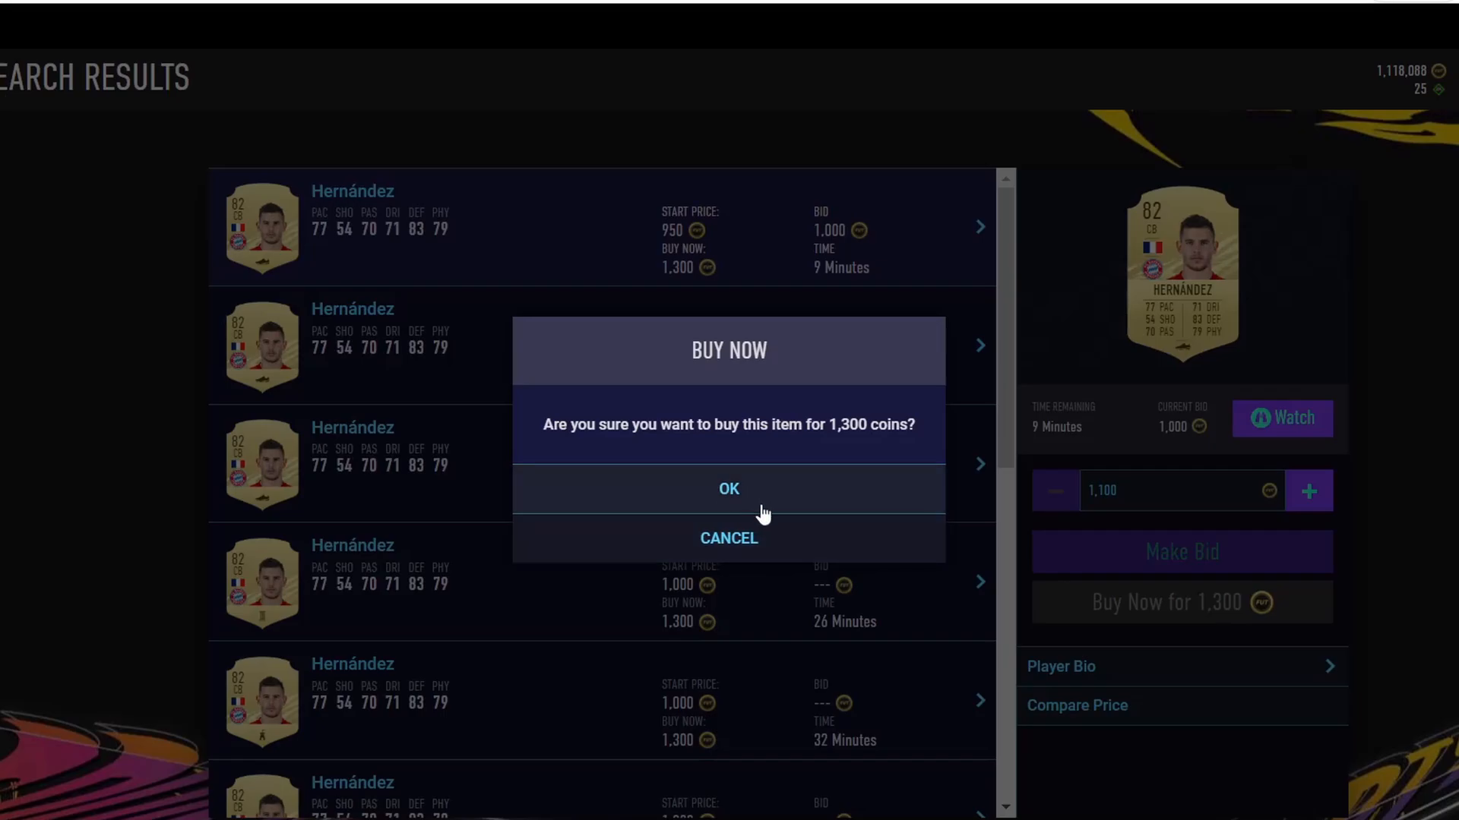
left_click(728, 489)
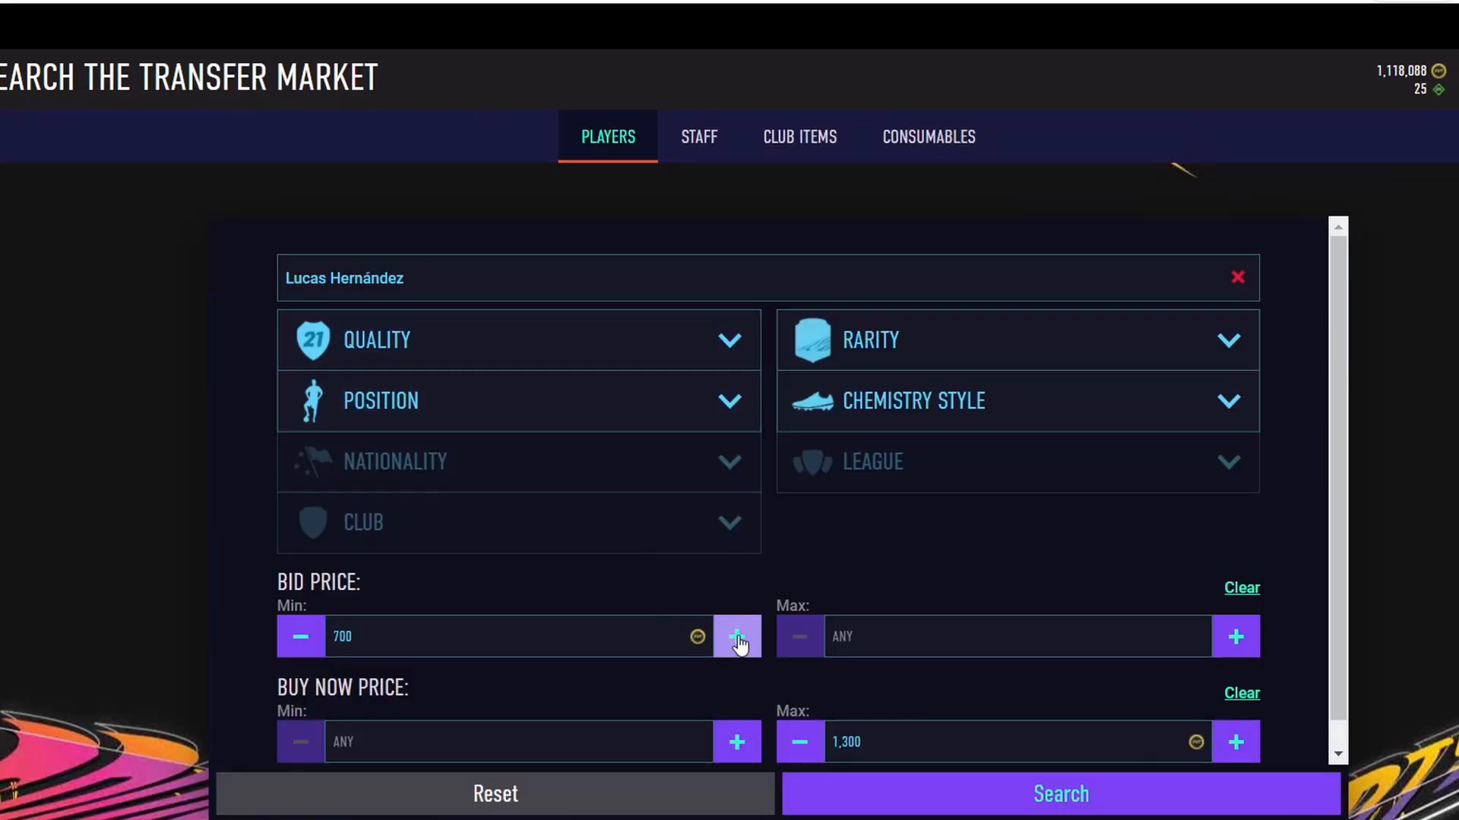
left_click(1060, 793)
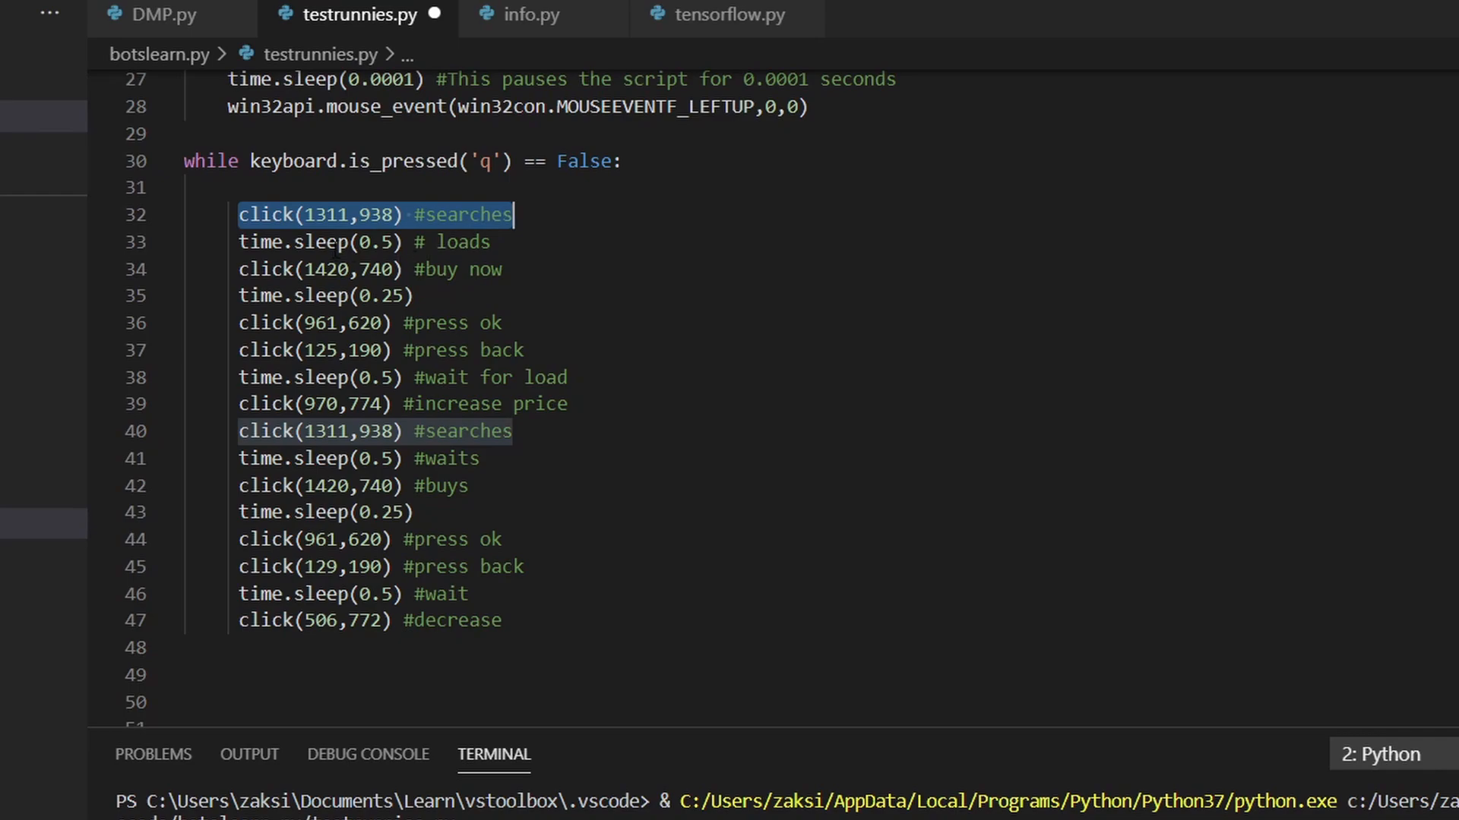
left_click(456, 241)
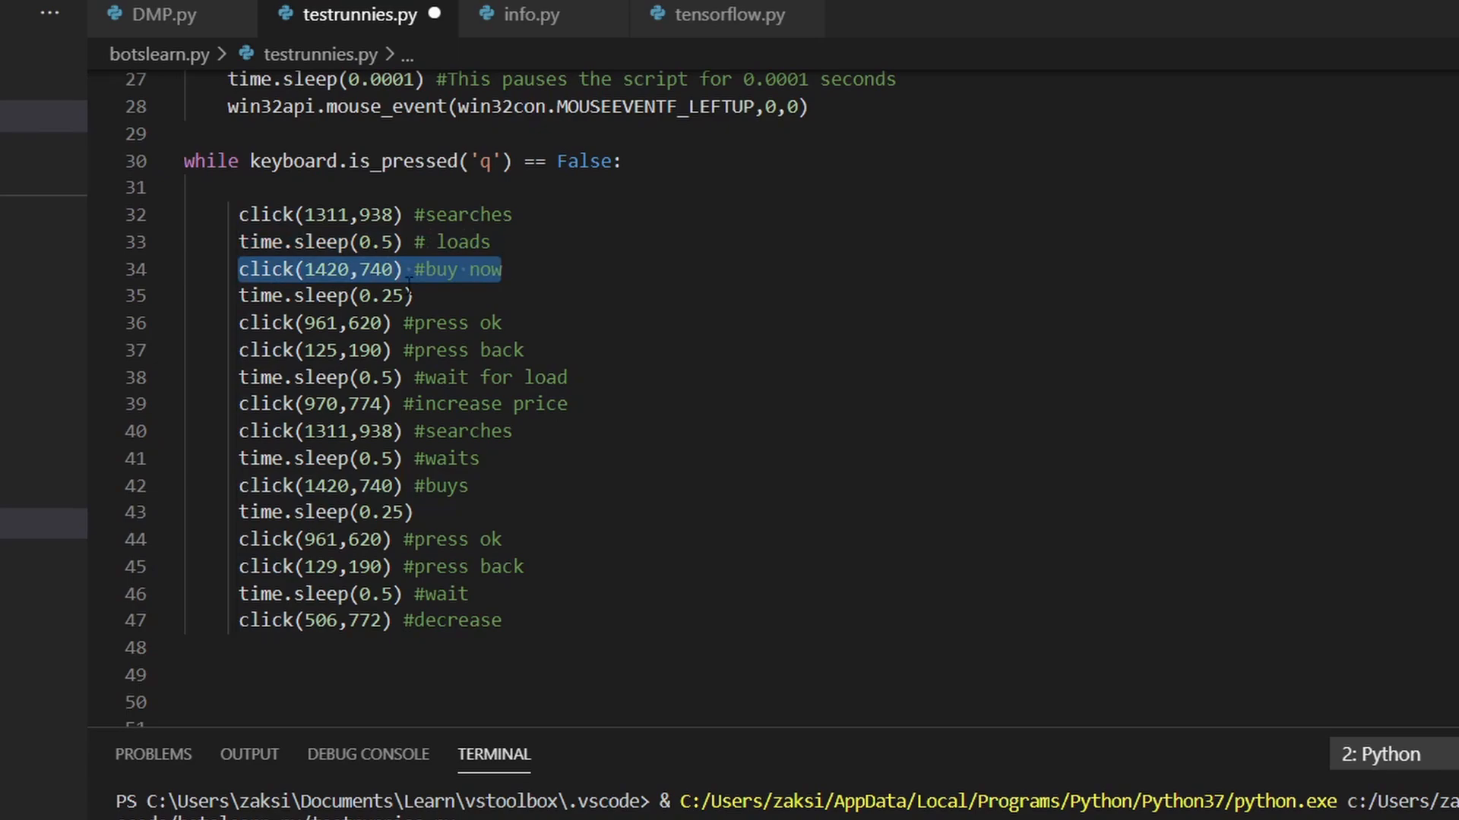
left_click(326, 295)
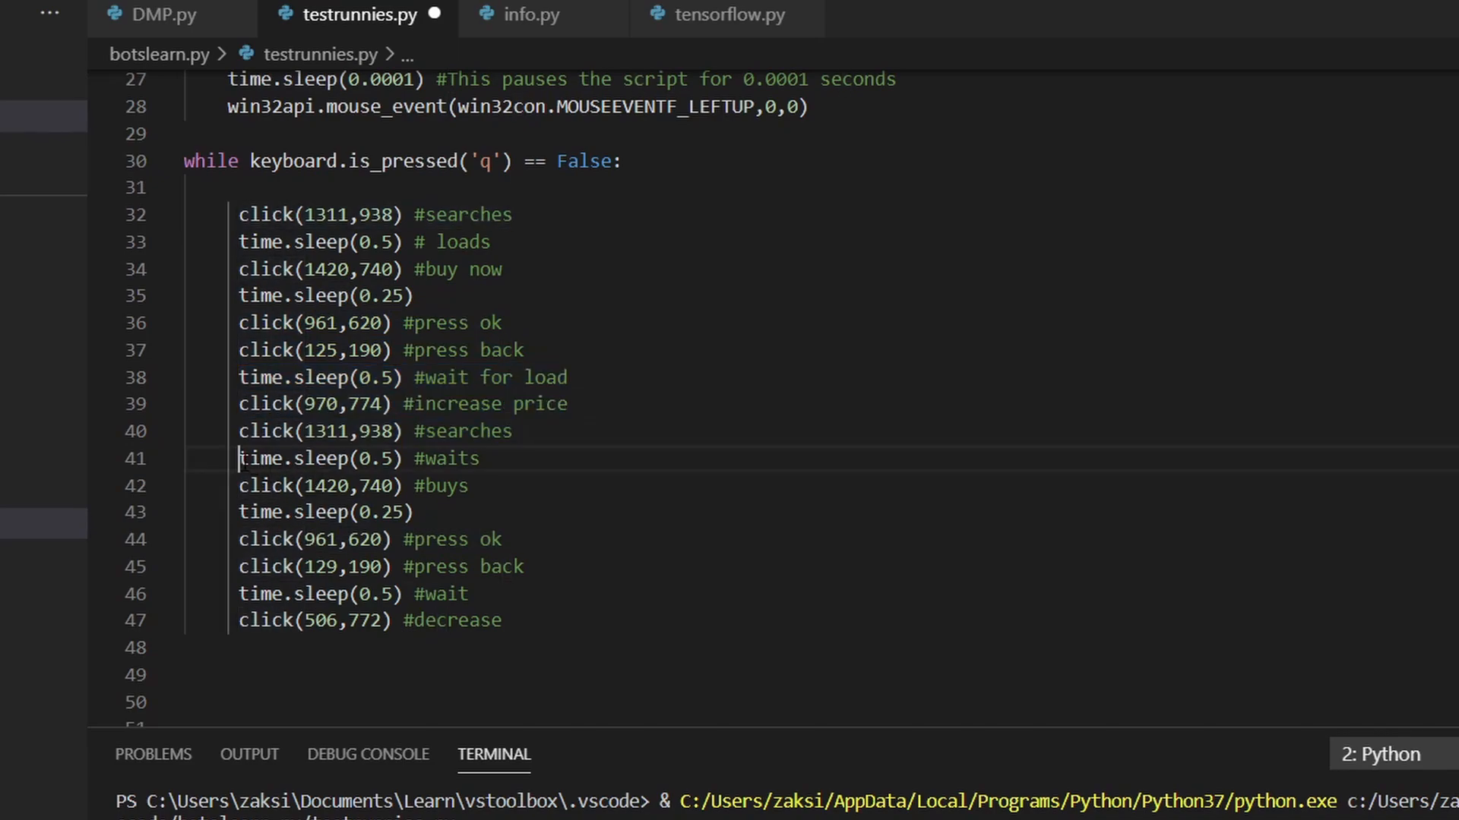
triple_click(353, 485)
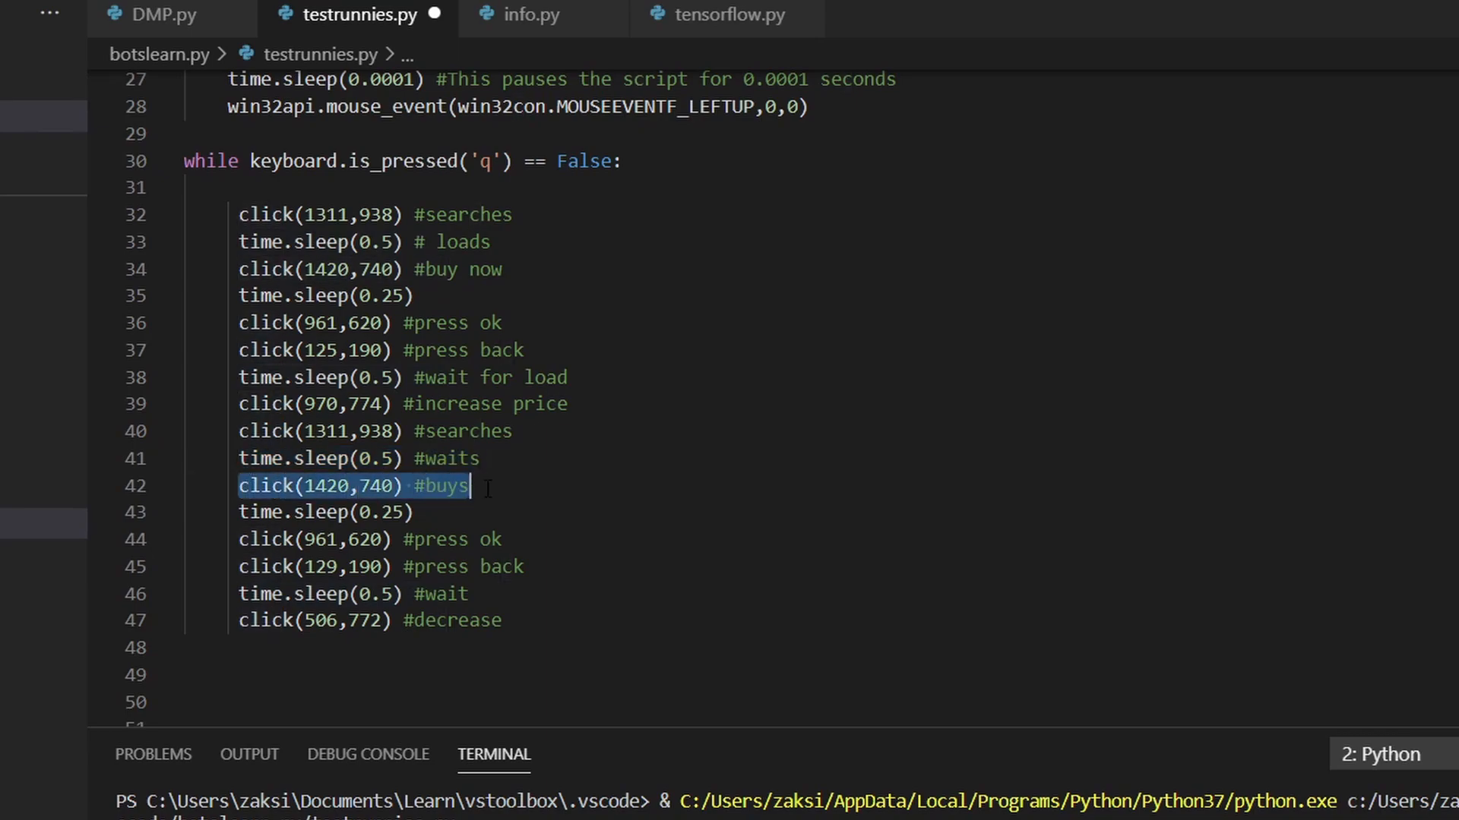